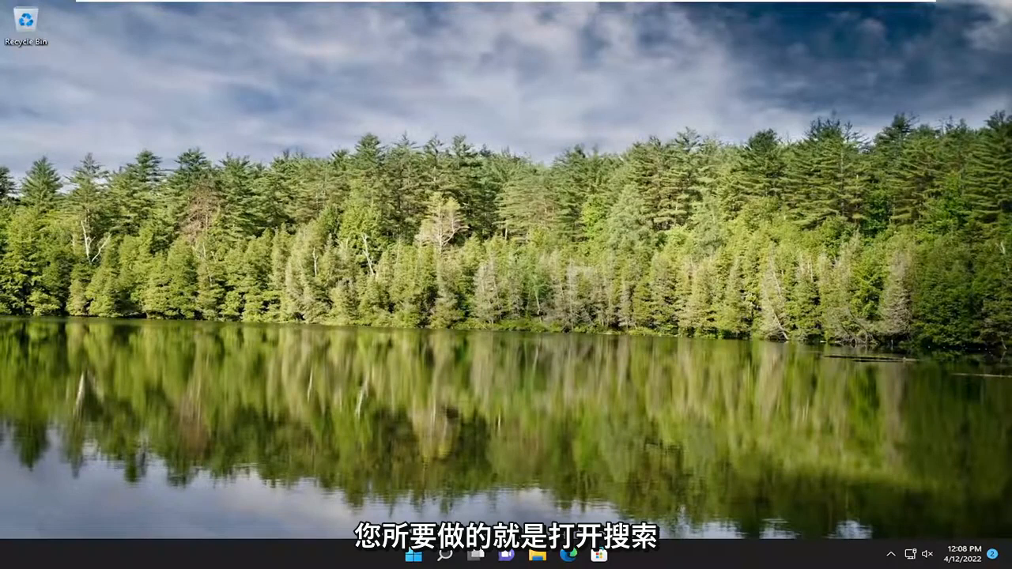
Search Windows for "default apps" and open the Default apps settings page
click(436, 554)
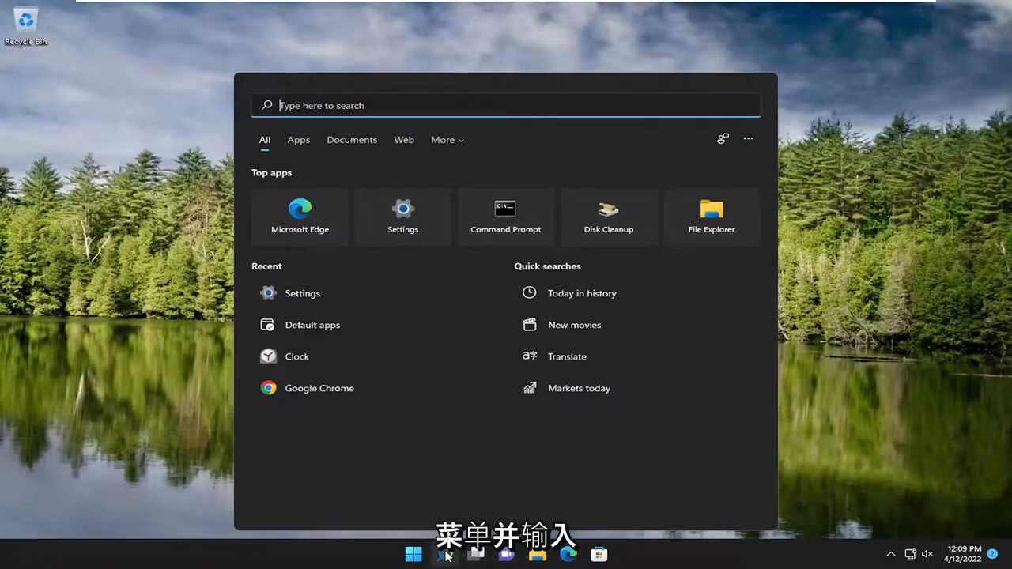
text(default apps)
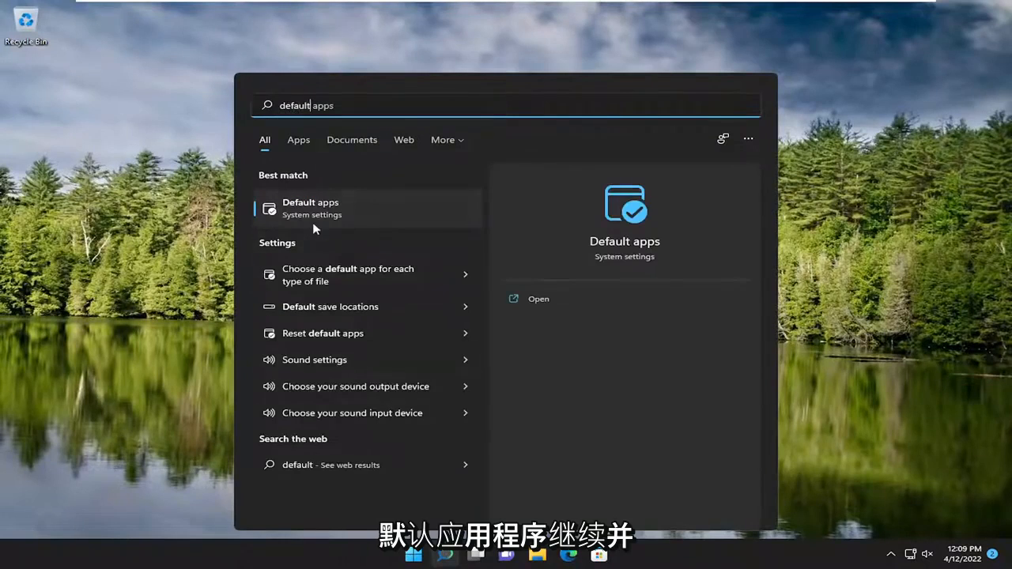
click(334, 209)
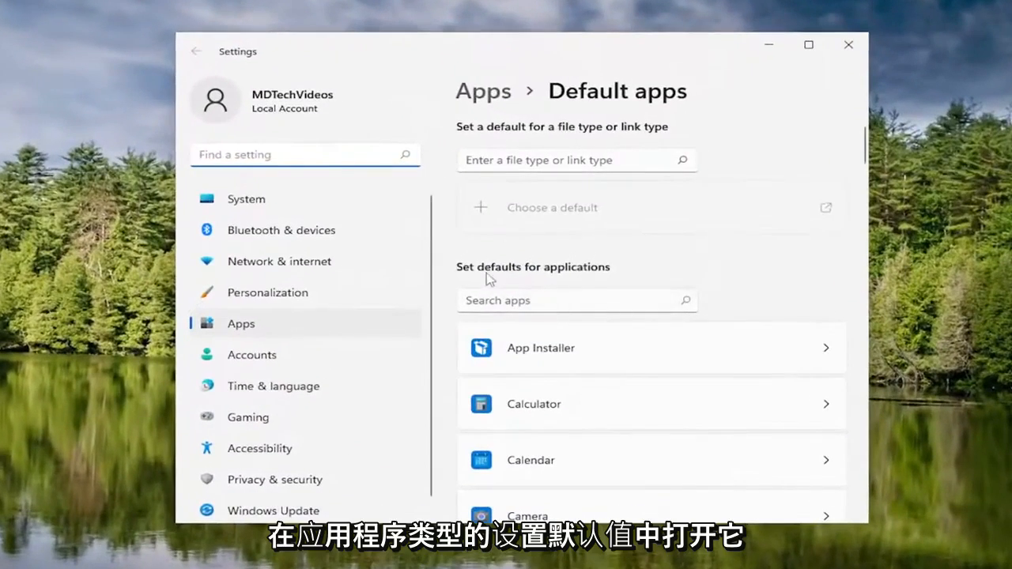
Filter apps by "chr", set Google Chrome as the default browser, and close Settings
text(chr)
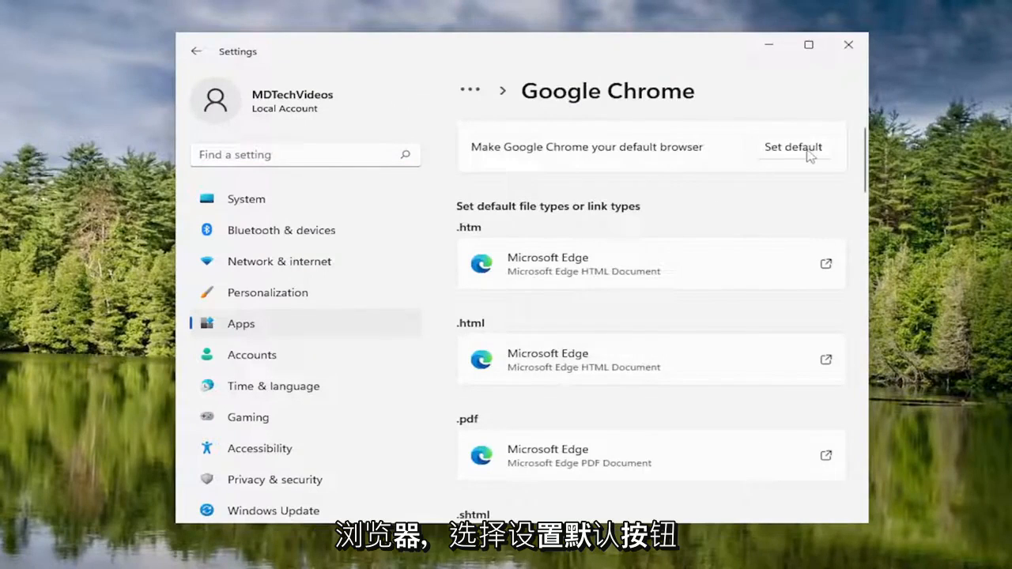
click(794, 147)
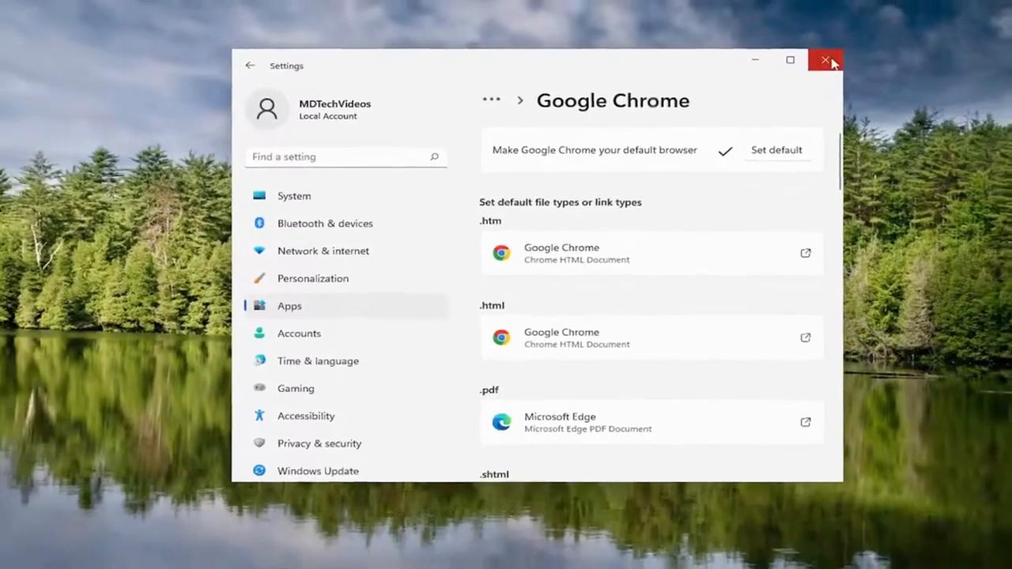
click(825, 60)
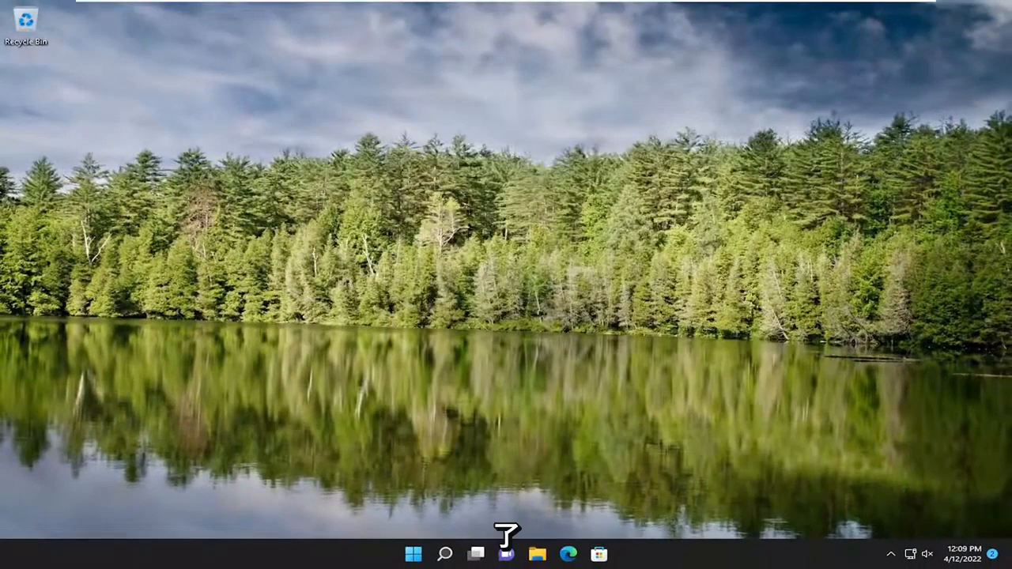